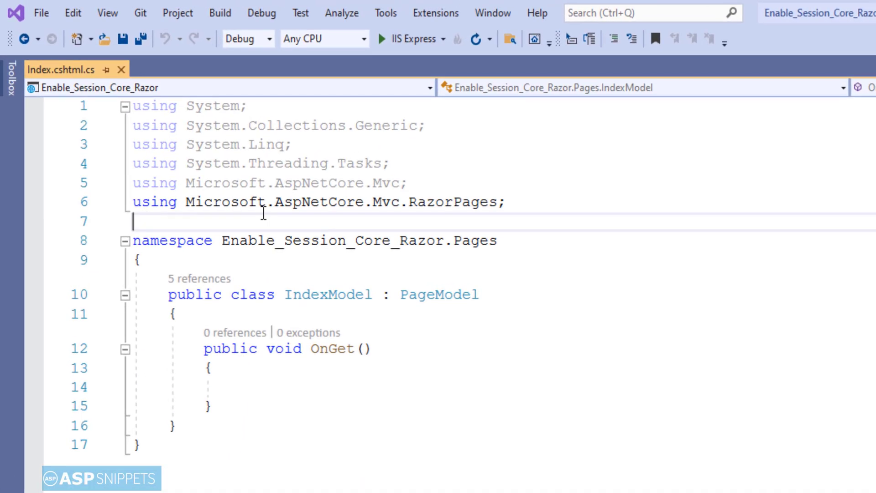
Step: Add a using Microsoft.AspNetCore.Http; directive below the existing usings in Index.cshtml.cs
{"action": "type", "text": "using Micro"}
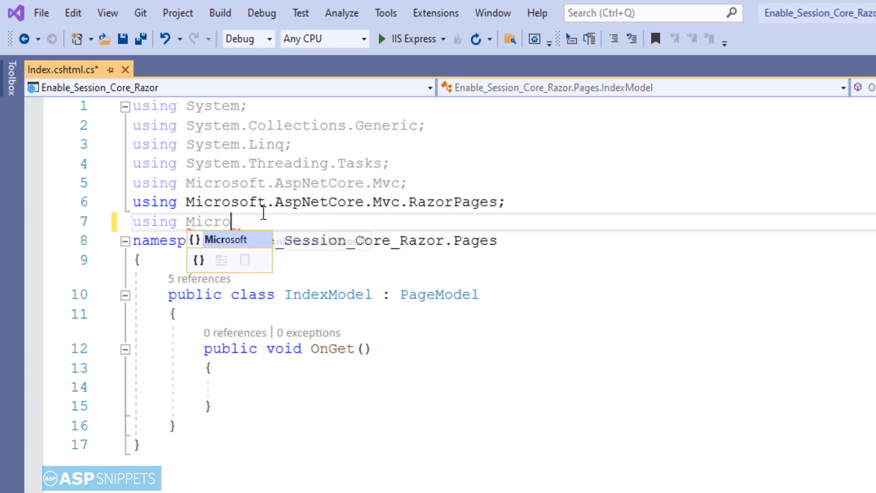
{"action": "type", "text": "soft.AspNetCore.Http;"}
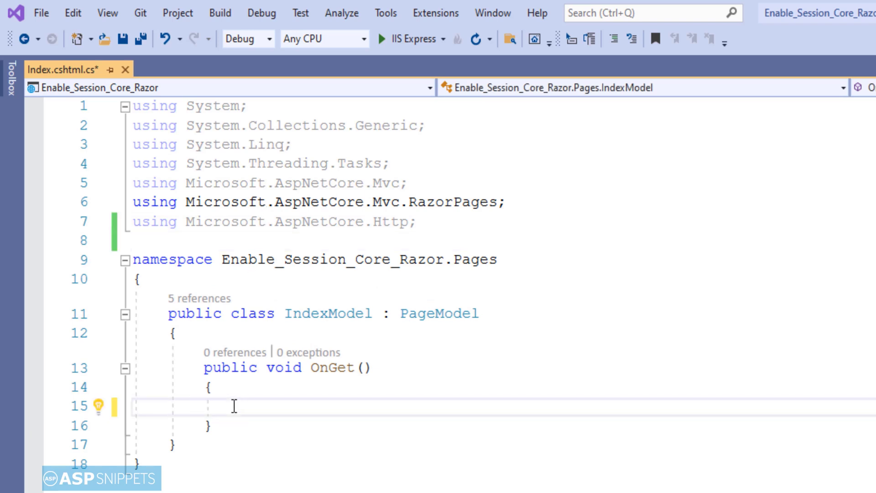
Step: In OnGet, store "Mudassar" under session key "Person" with HttpContext.Session.SetString and save
{"action": "type", "text": "Htt"}
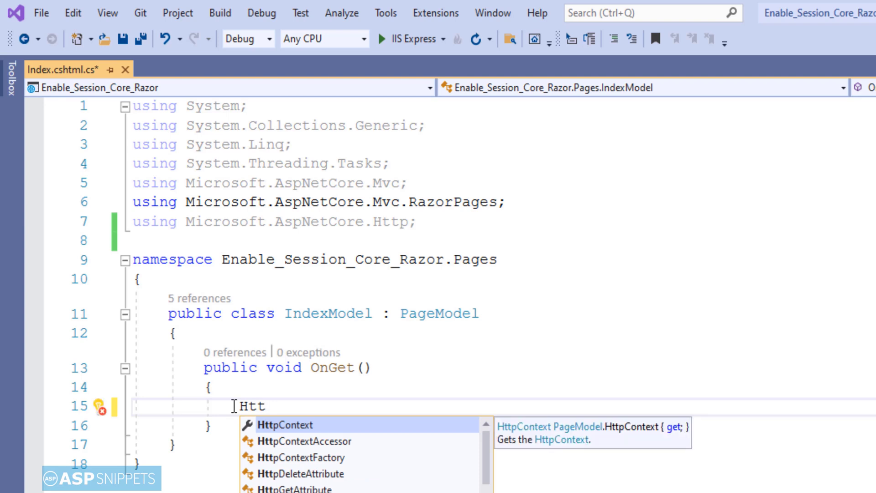
{"action": "type", "text": "Context.Session."}
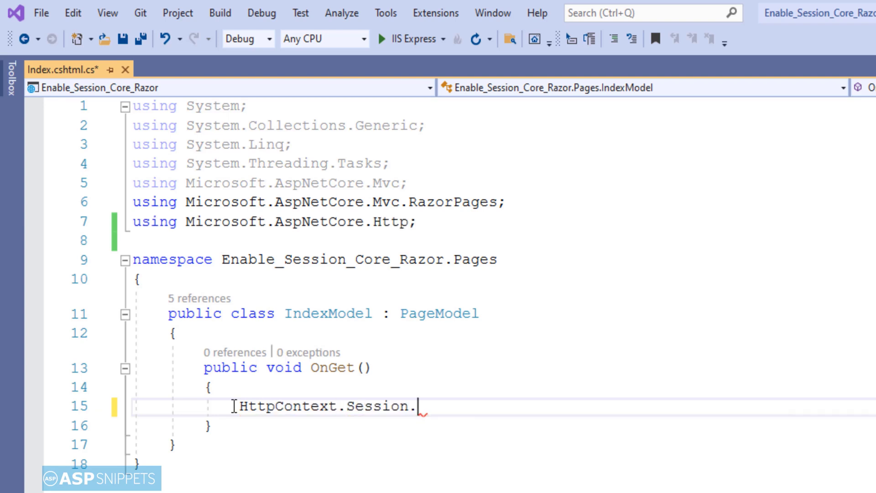
{"action": "type", "text": "SetString"}
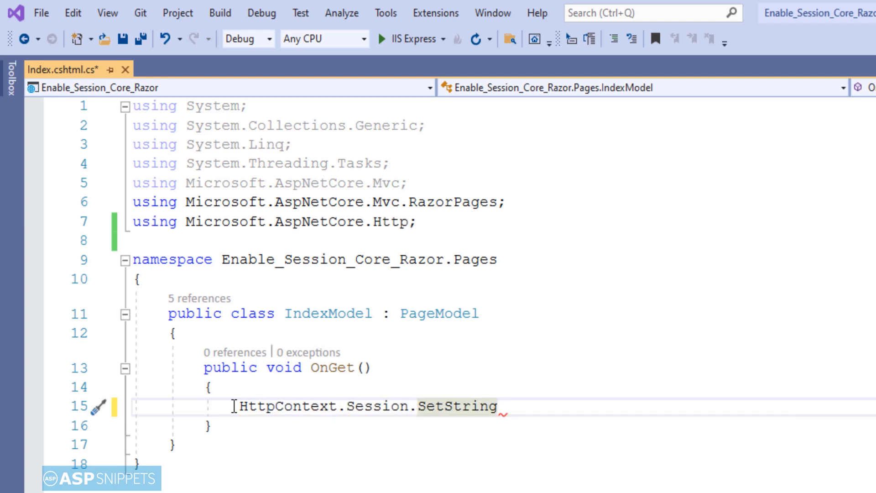
{"action": "type", "text": "(\"\")"}
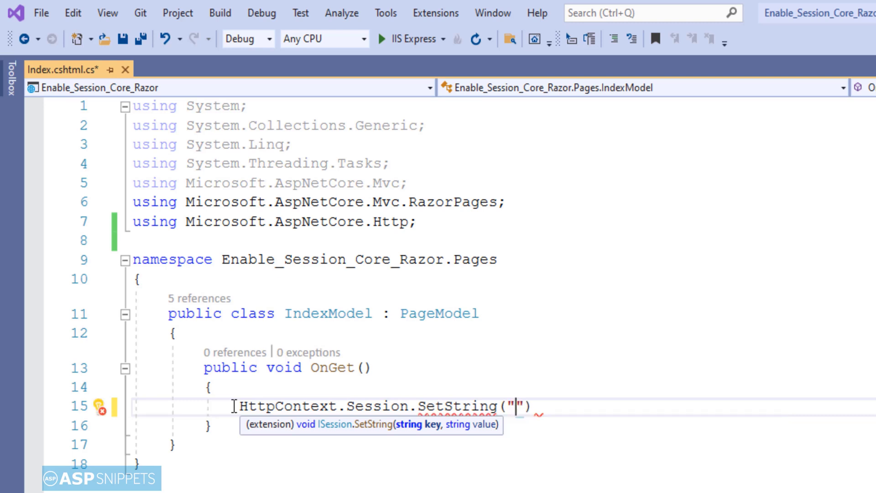
{"action": "type", "text": "Person"}
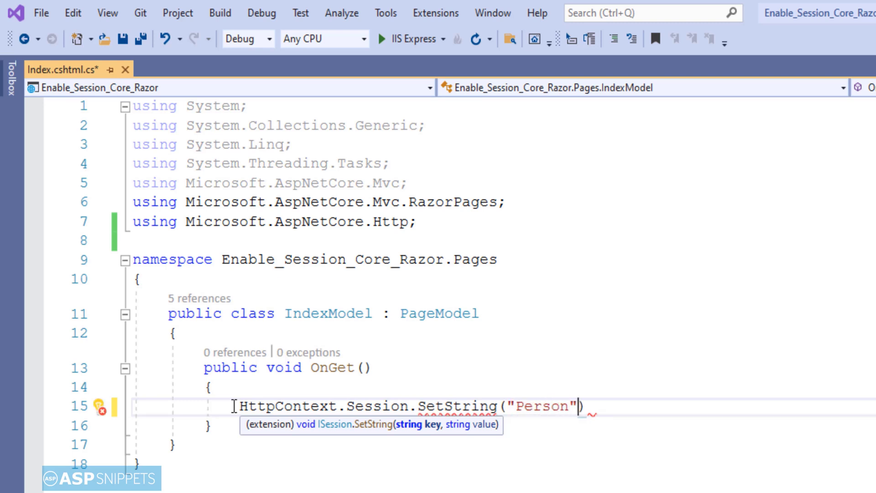
{"action": "type", "text": ", \""}
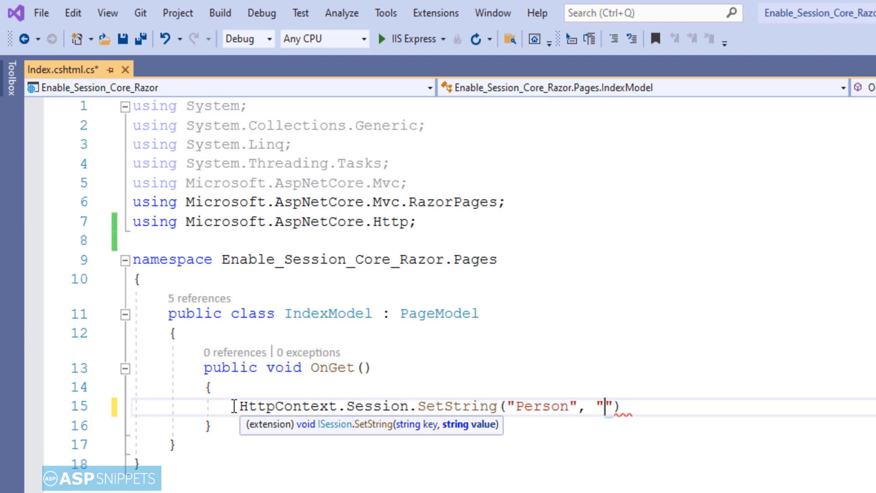
{"action": "type", "text": "Mudassar"}
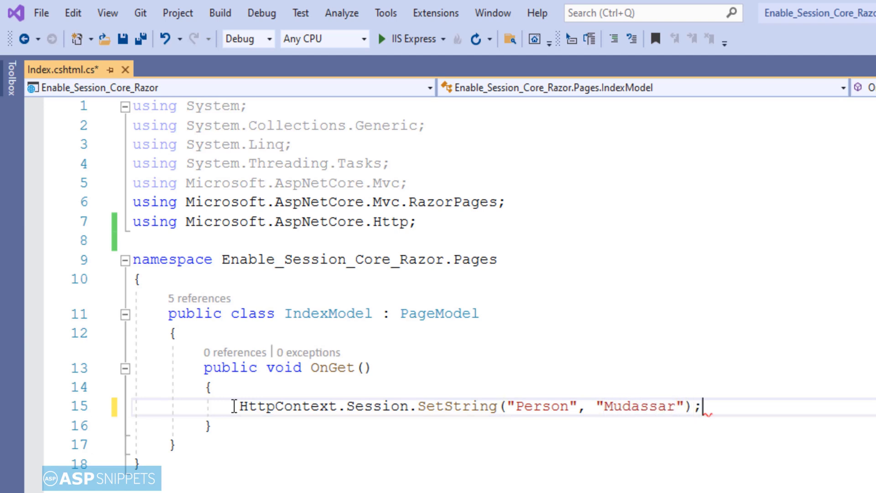
{"action": "key", "text": "ctrl+s"}
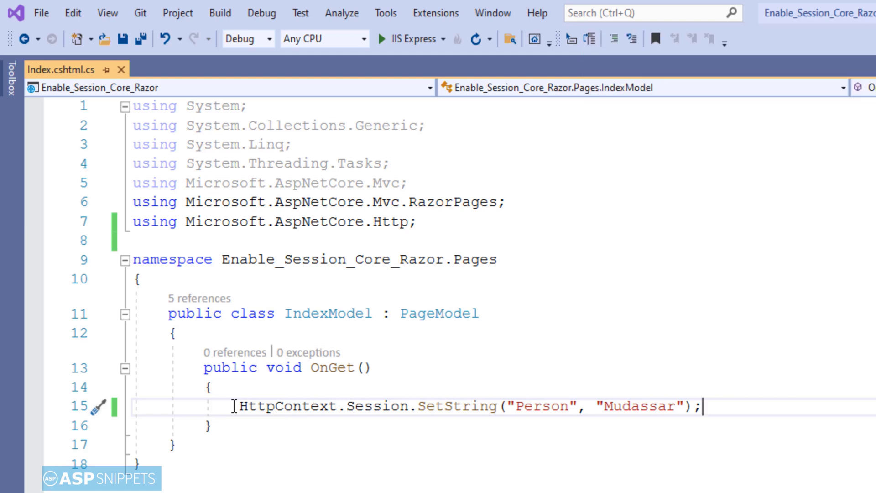
{"action": "left_click", "coordinate": [320, 367]}
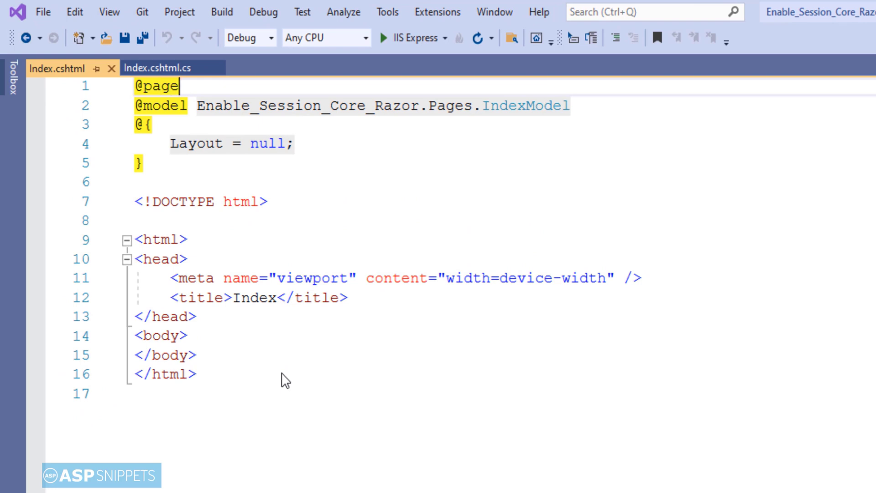
{"action": "type", "text": "addTagHelper*, M"}
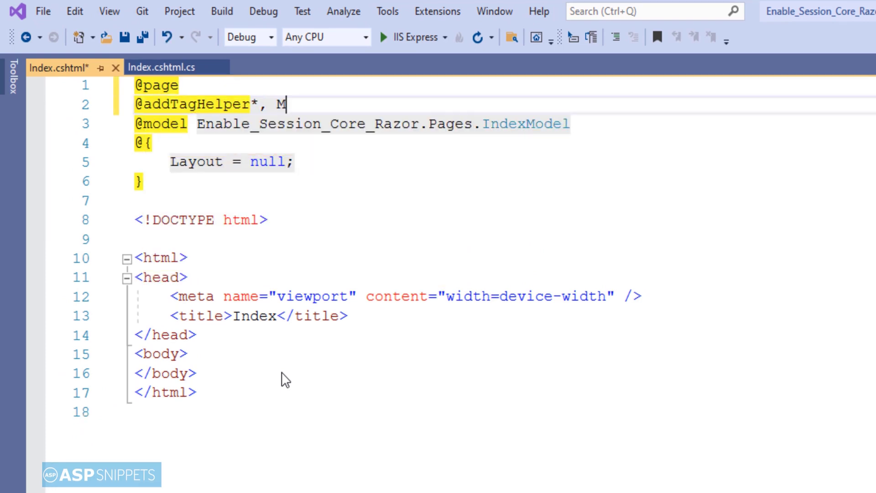
{"action": "type", "text": "icrosoft.Asp"}
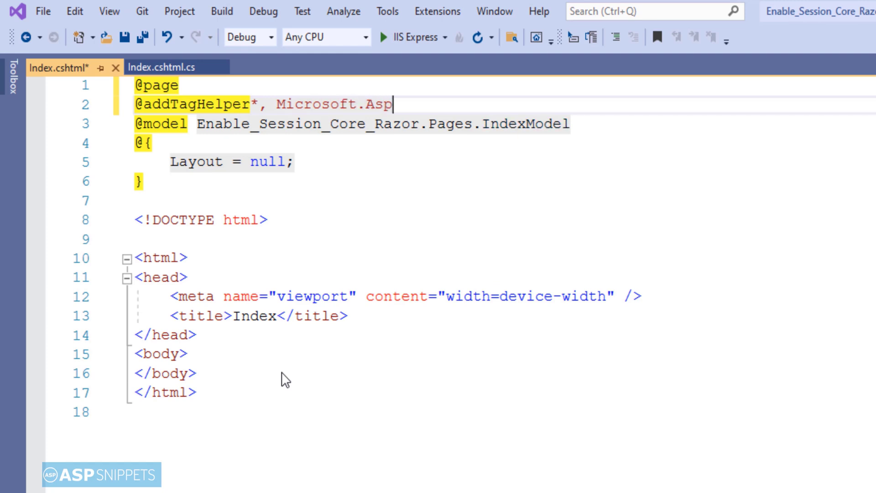
{"action": "type", "text": "NetCore.M"}
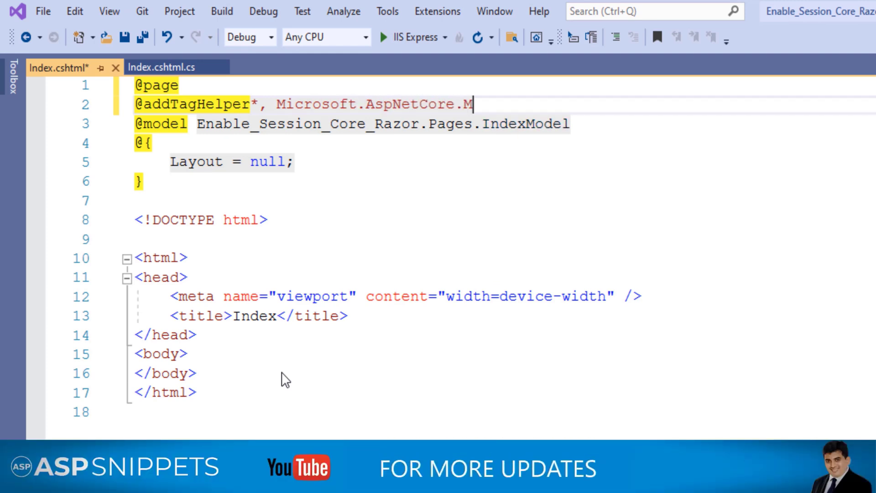
{"action": "type", "text": "vc.TagHel"}
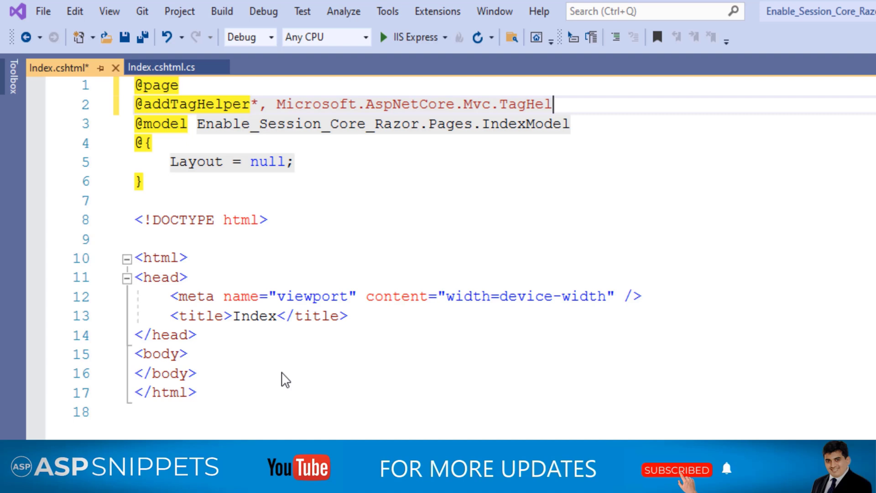
{"action": "type", "text": "pers"}
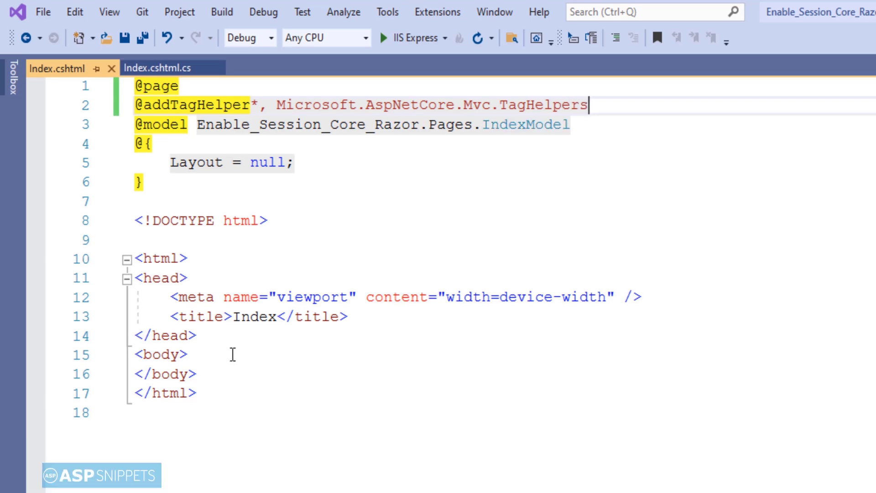
{"action": "type", "text": "<form"}
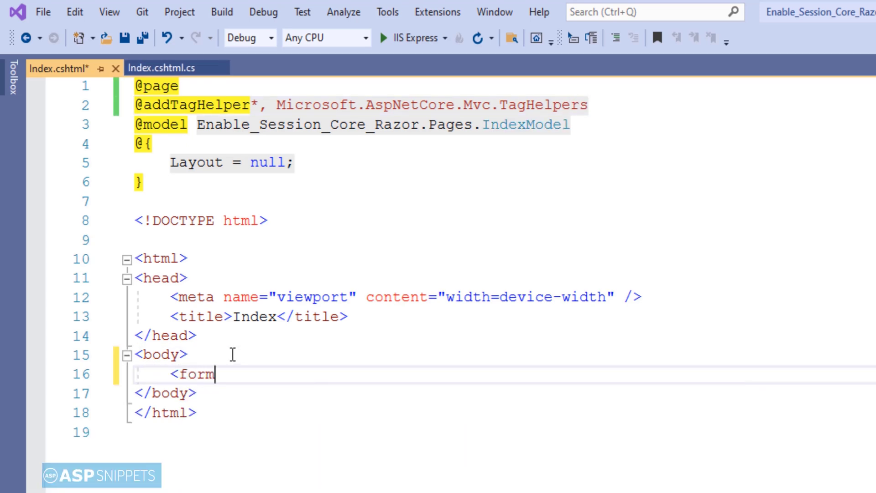
Step: Complete <form method="post"> containing the label text Session: followed by a new line
{"action": "type", "text": "></form>"}
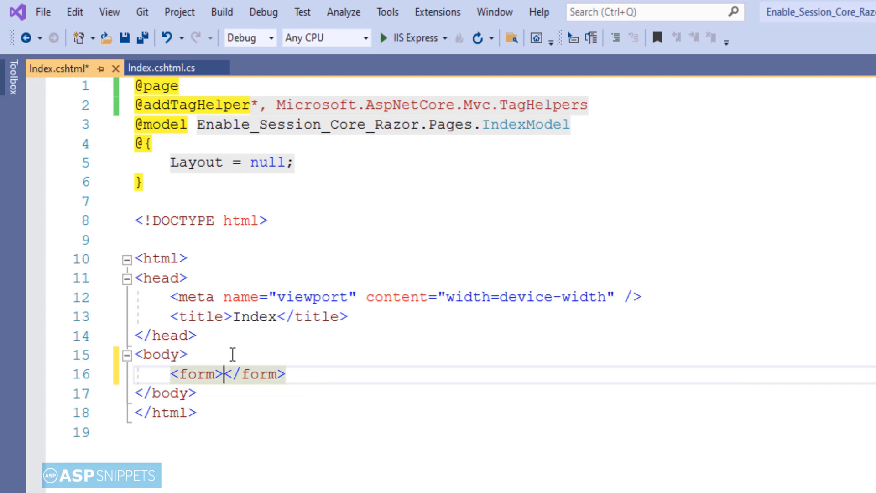
{"action": "type", "text": "method=\"\""}
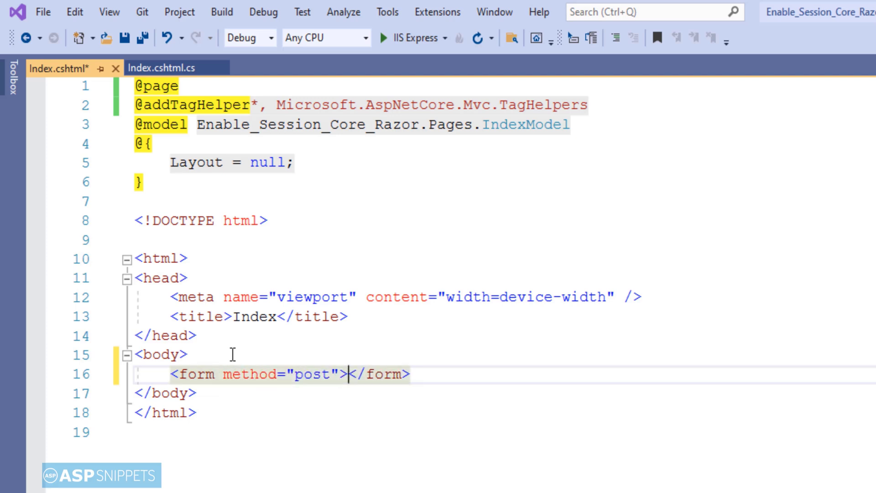
{"action": "type", "text": "Sessi"}
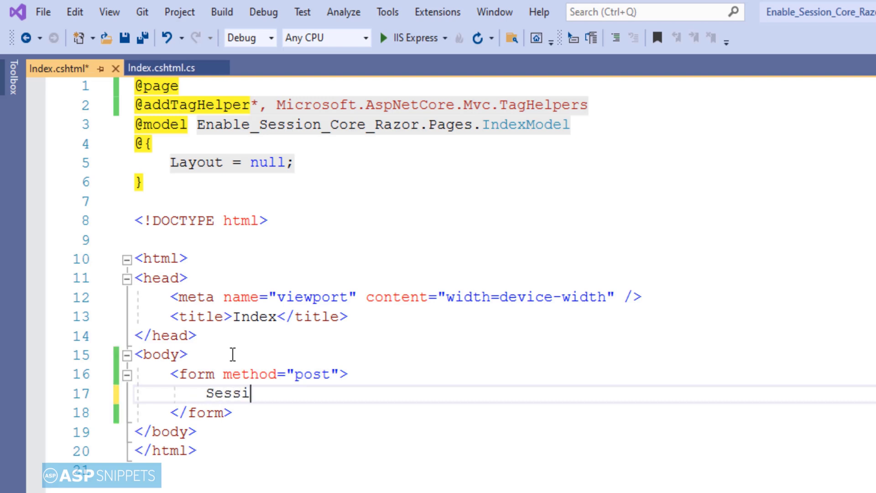
{"action": "type", "text": "on:"}
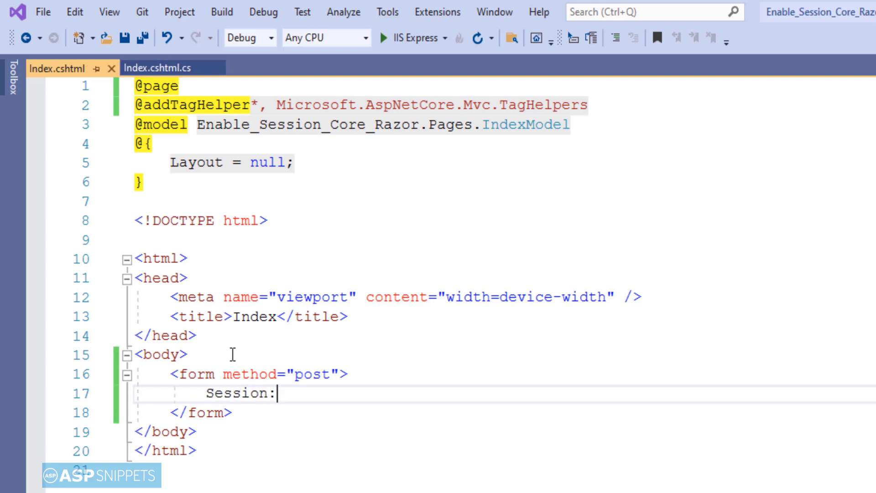
{"action": "key", "text": "Enter"}
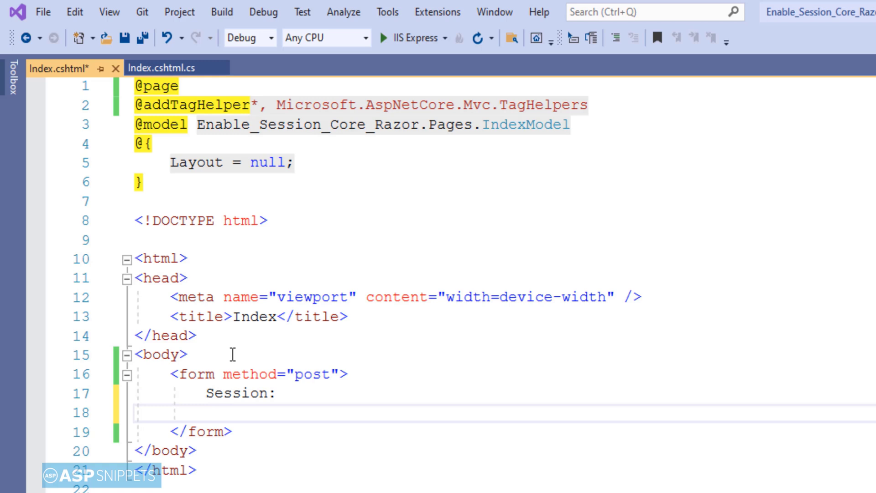
Step: Add <input type="text" id="txtSessionName" name="SessionName" /> inside the form and save
{"action": "type", "text": "<input  />"}
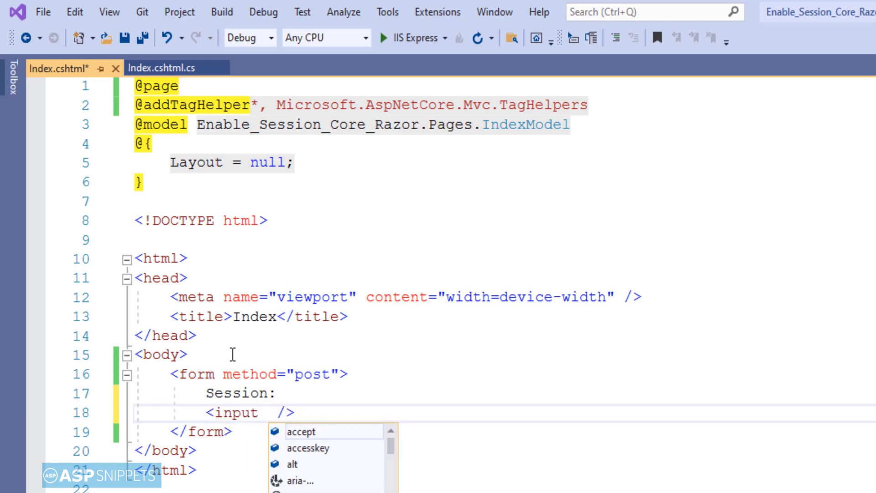
{"action": "type", "text": "type"}
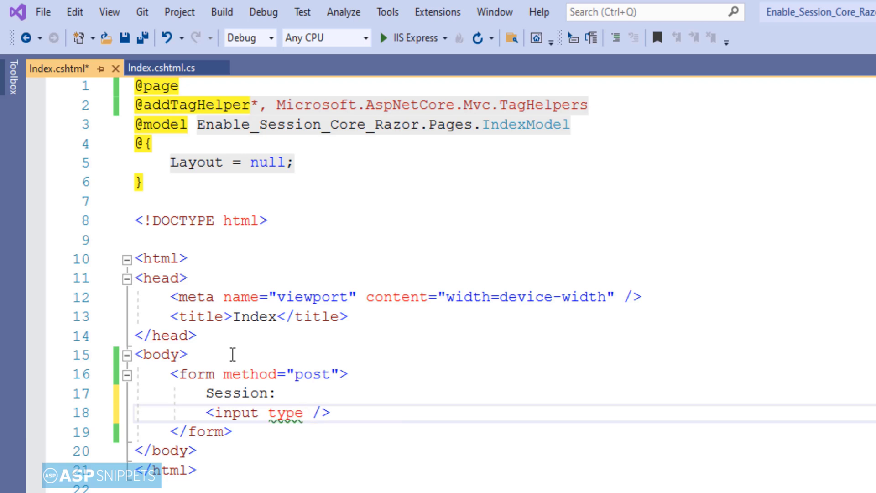
{"action": "type", "text": "=\"te\""}
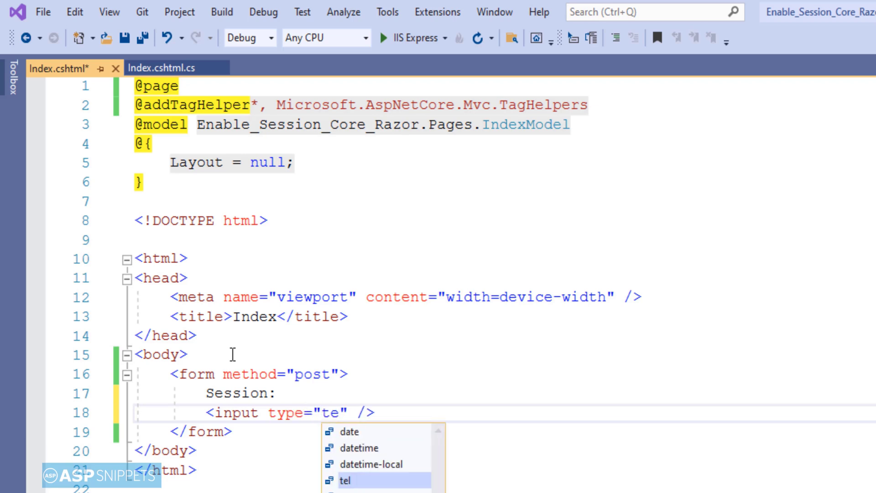
{"action": "type", "text": "xt"}
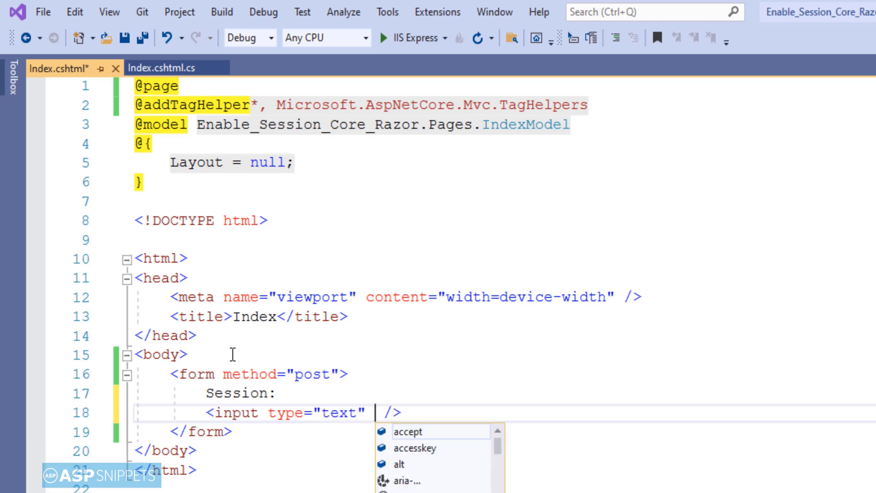
{"action": "type", "text": "id=\"\""}
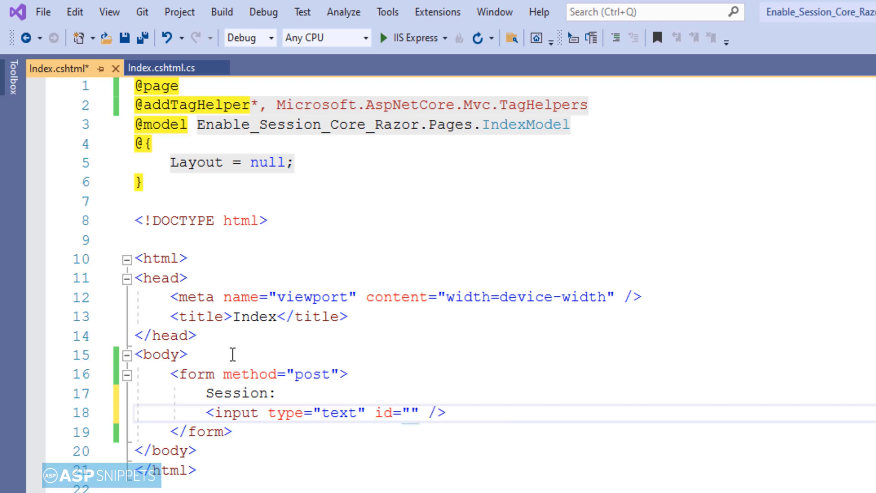
{"action": "type", "text": "txtSessionName"}
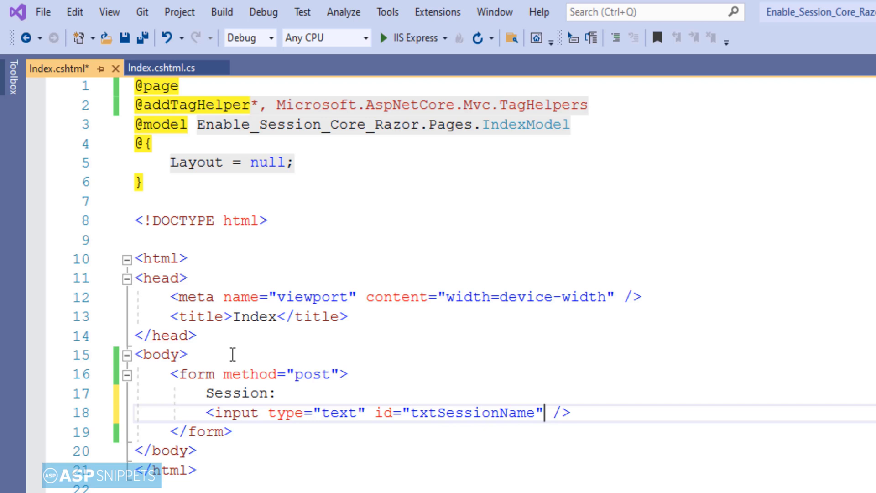
{"action": "type", "text": "name=\"\""}
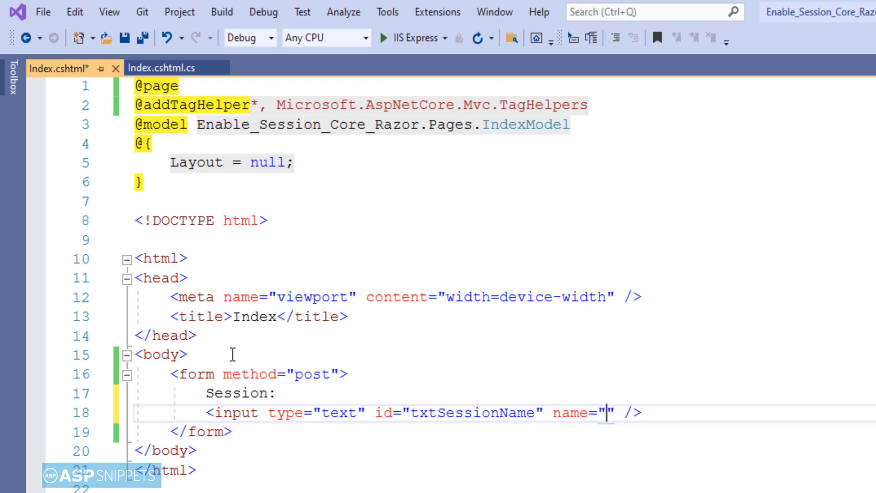
{"action": "type", "text": "Sessio"}
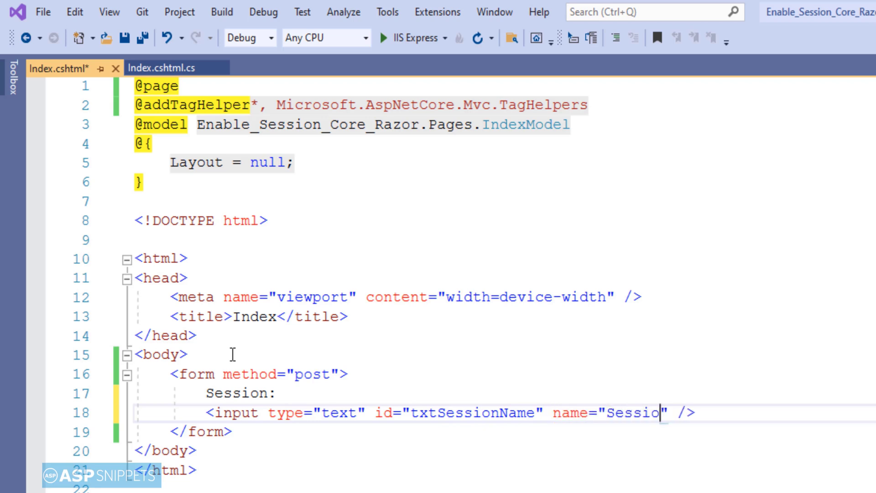
{"action": "type", "text": "nName"}
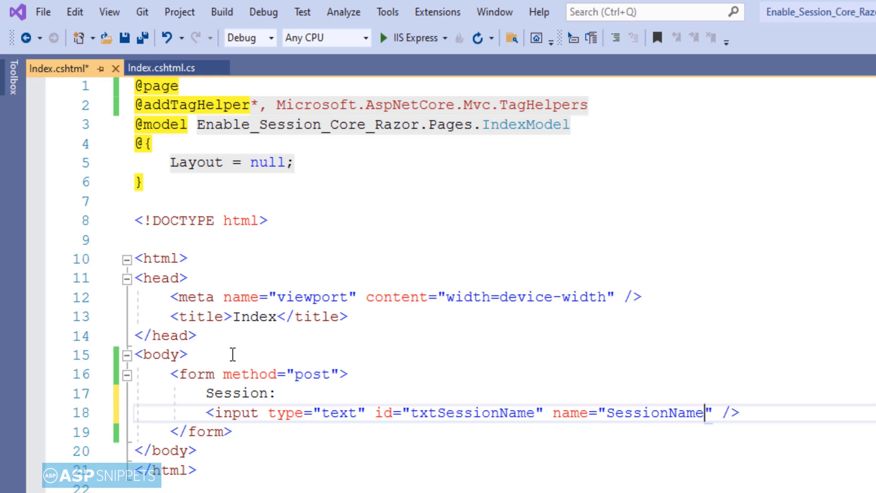
{"action": "key", "text": "ctrl+s"}
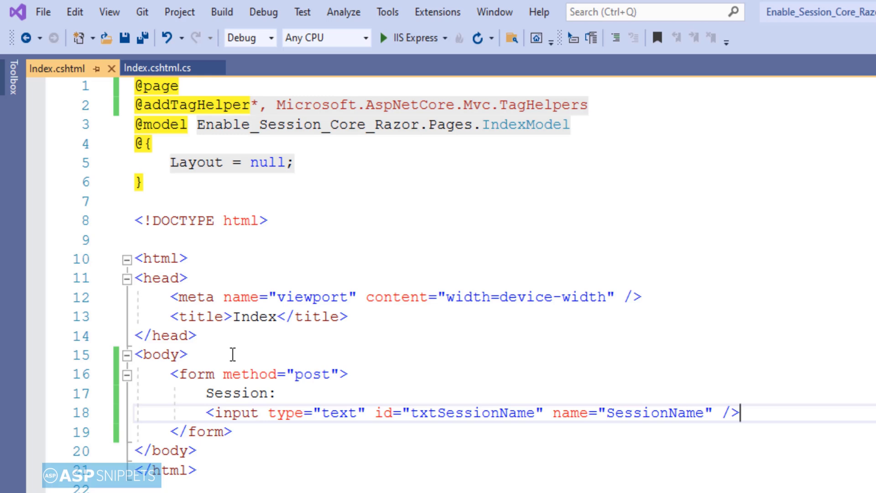
{"action": "type", "text": "<"}
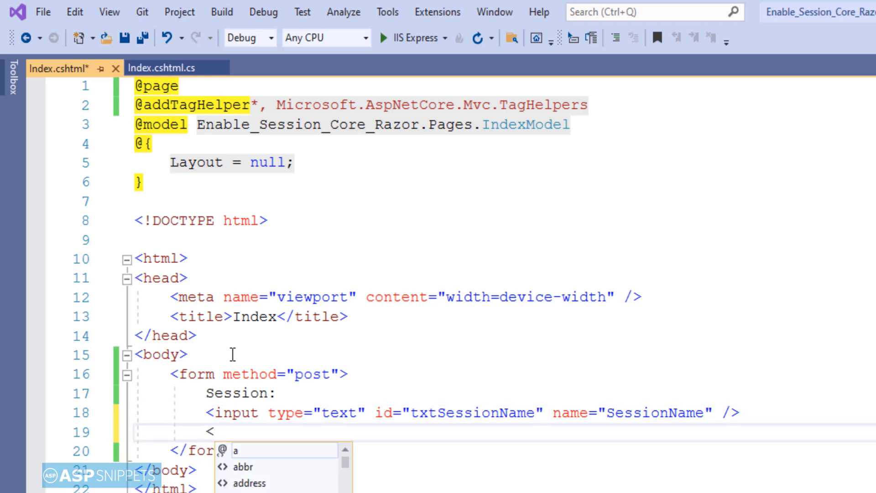
Step: Add a submit input with value "Get Session" and asp-page-handler="Submit", then return to the code-behind
{"action": "type", "text": "input />"}
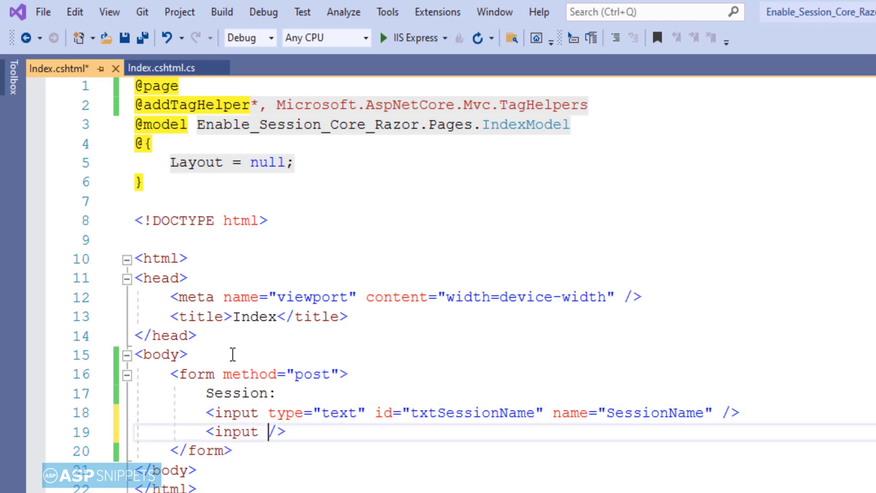
{"action": "type", "text": "type=\""}
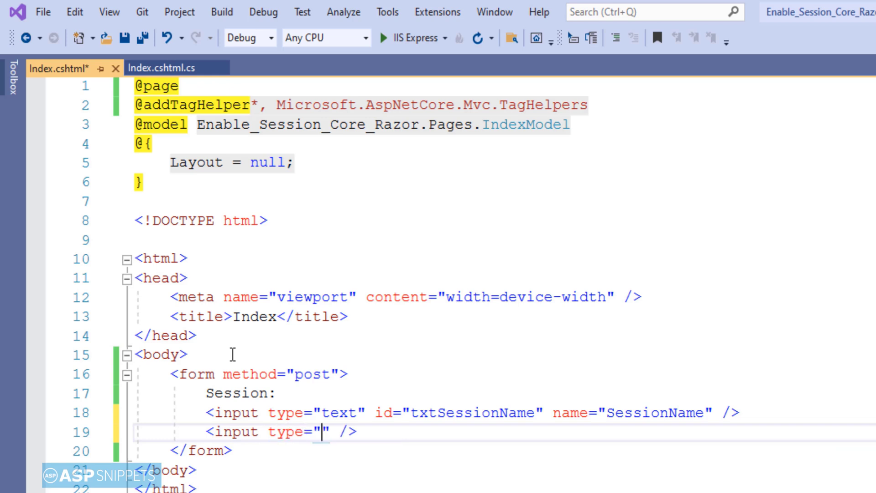
{"action": "type", "text": "submit"}
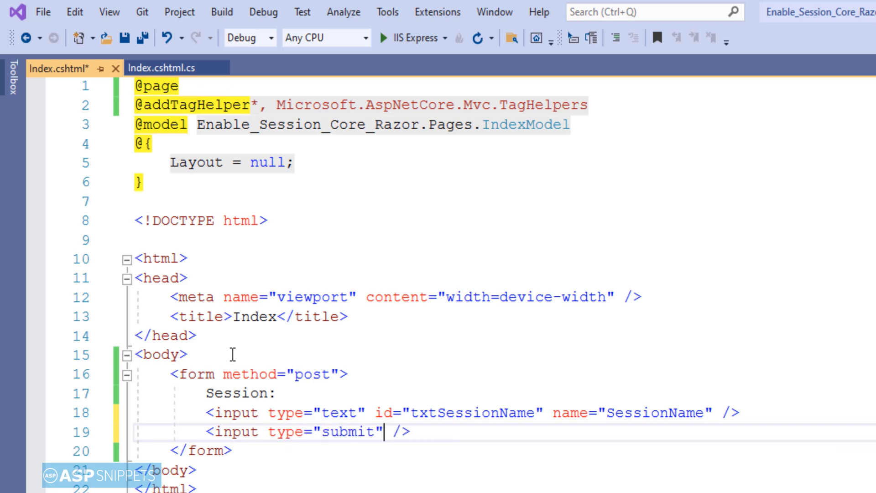
{"action": "type", "text": "value=\"G\""}
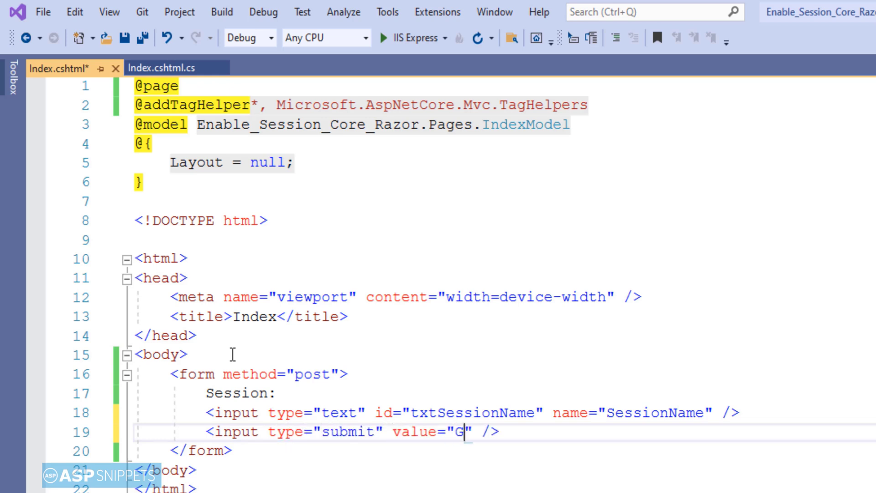
{"action": "type", "text": "et Session"}
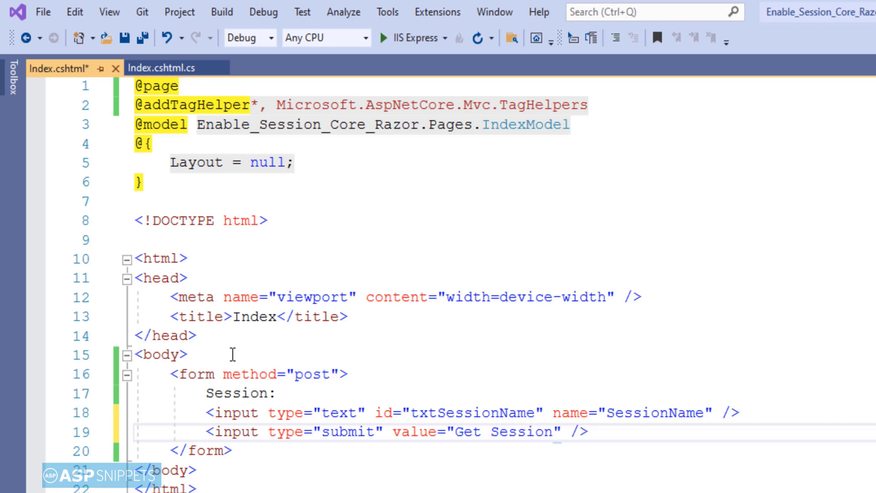
{"action": "type", "text": "asp-page-handler=\"\""}
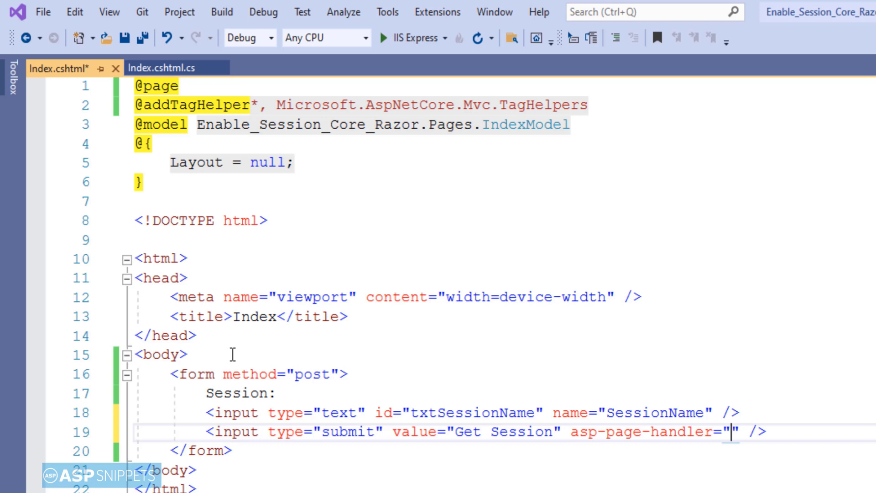
{"action": "type", "text": "Submit"}
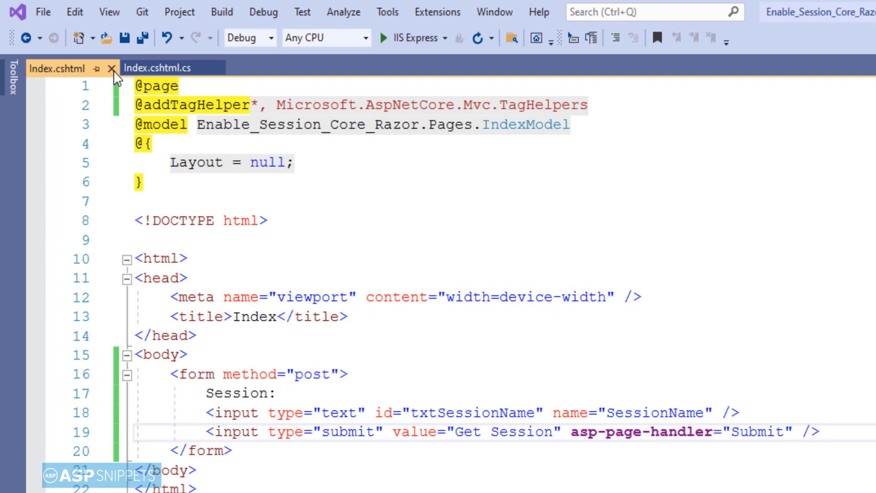
{"action": "left_click", "coordinate": [166, 69]}
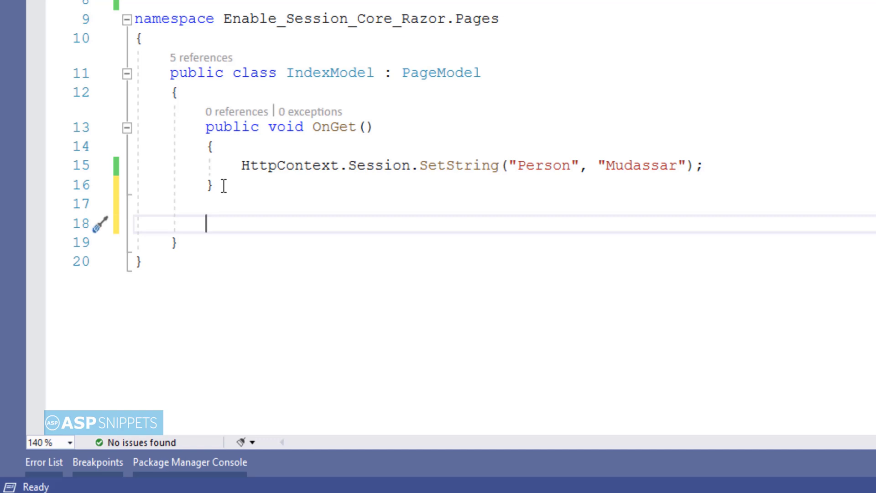
Step: Declare a public void OnPostSubmit(string sessionName) handler below OnGet
{"action": "type", "text": "public void OnPo"}
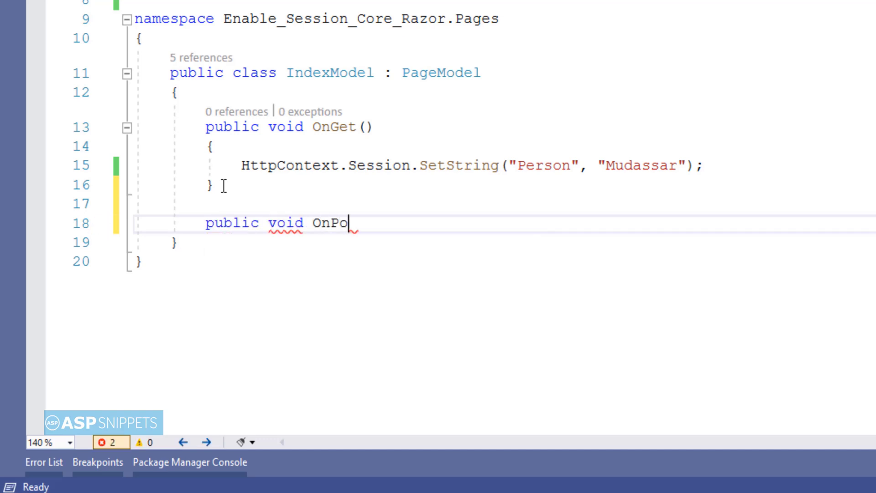
{"action": "type", "text": "stSubmit"}
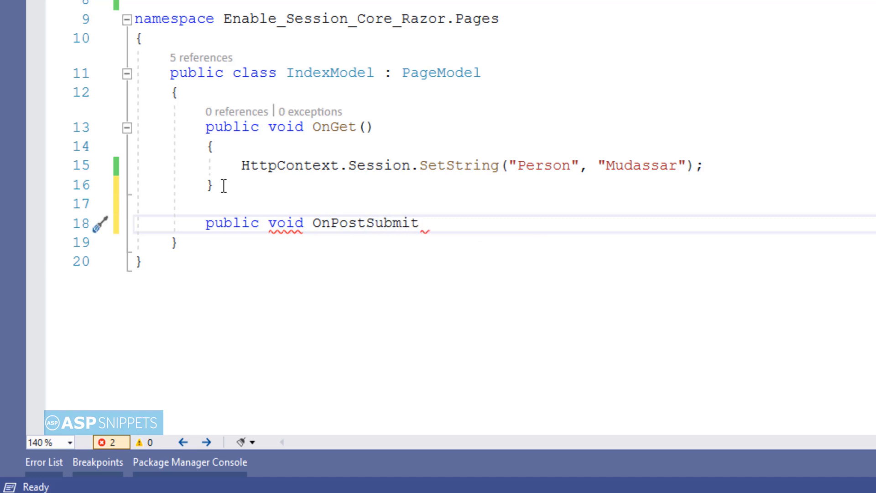
{"action": "type", "text": "(string"}
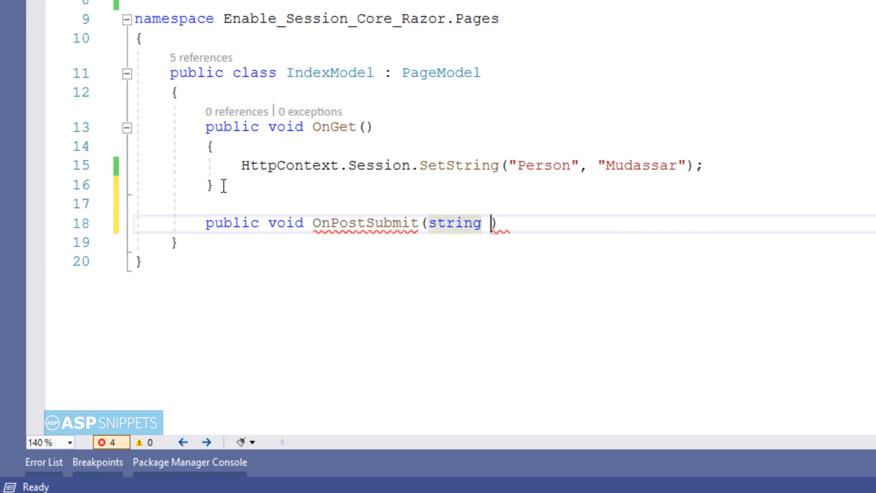
{"action": "type", "text": "sessionName"}
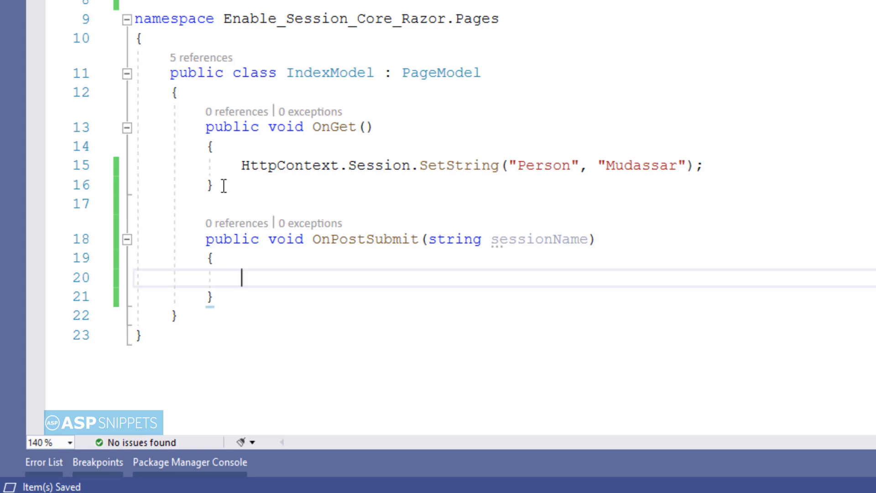
Step: Set ViewData["Message"] = HttpContext.Session.GetString(sessionName) inside OnPostSubmit
{"action": "type", "text": "Vi"}
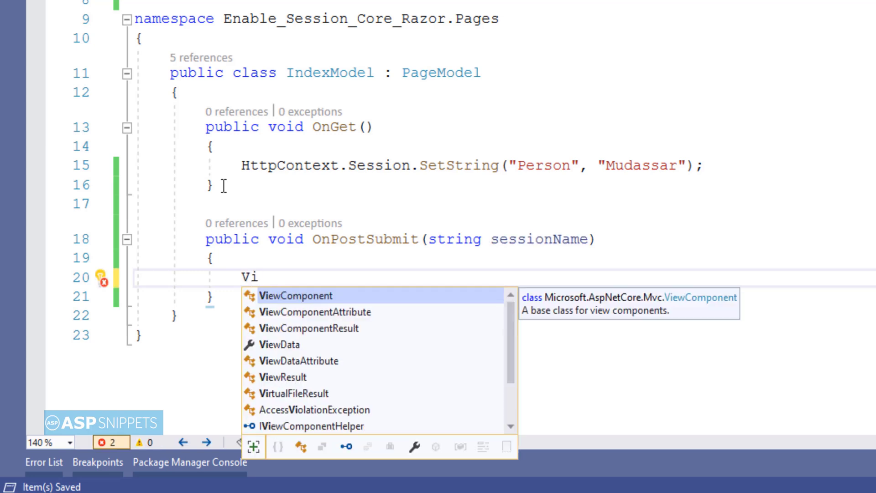
{"action": "type", "text": "ewData"}
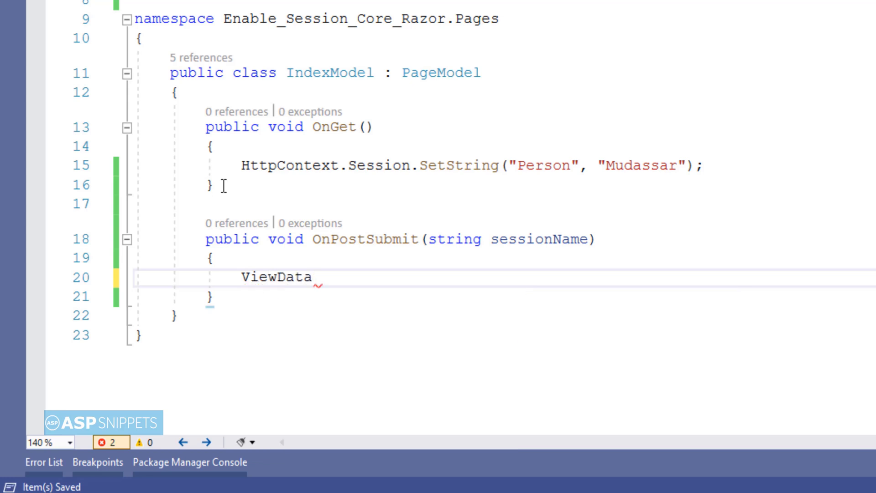
{"action": "type", "text": "[\"Me\"]"}
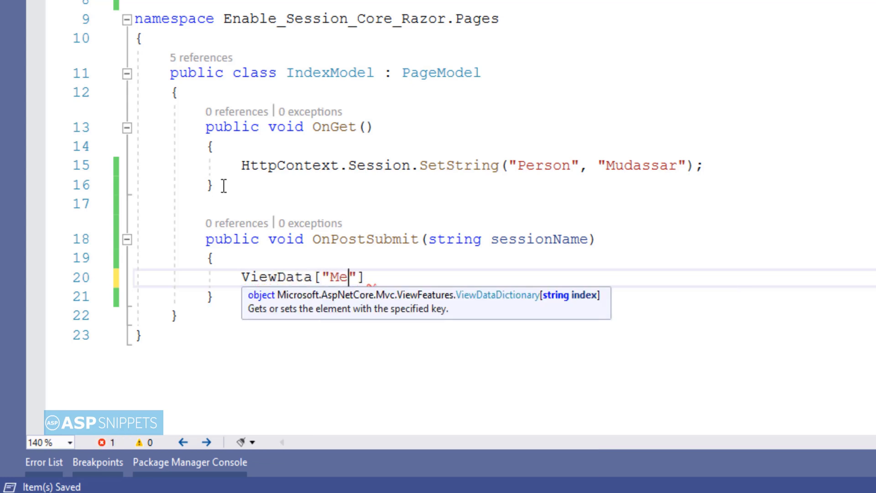
{"action": "type", "text": "ssage"}
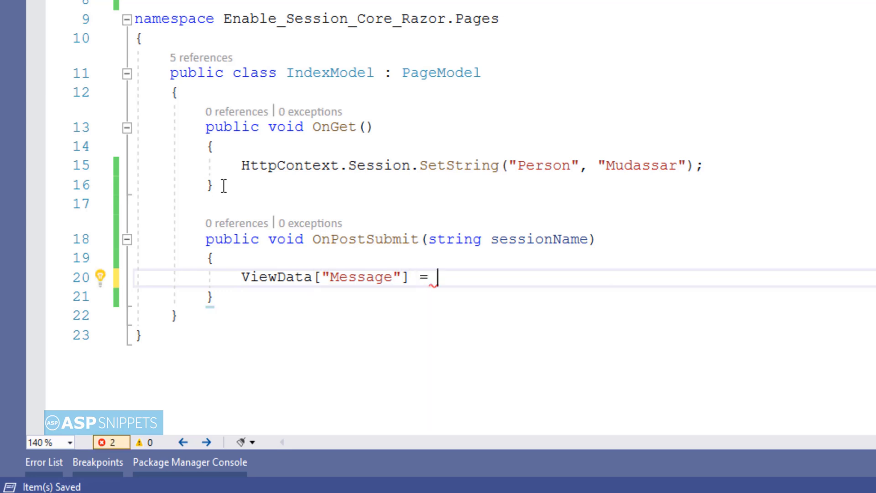
{"action": "type", "text": "HttpContext.S"}
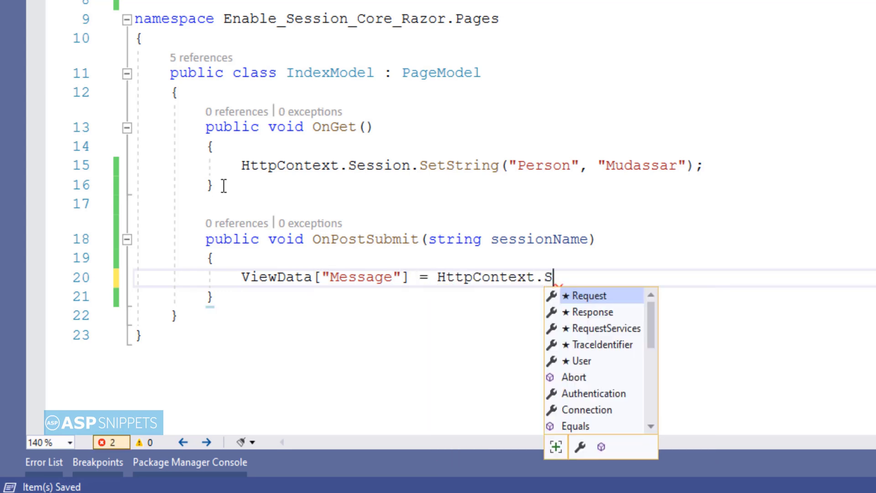
{"action": "type", "text": "ession.GetString"}
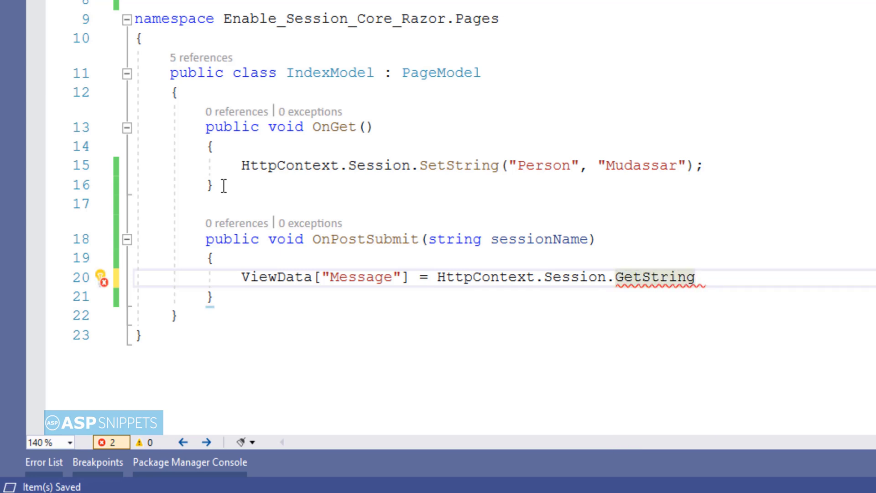
{"action": "type", "text": "(sessionName);"}
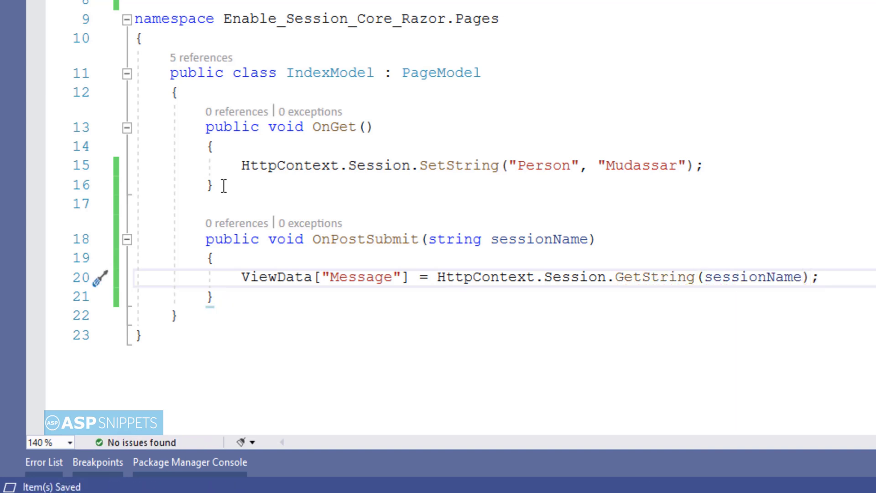
{"action": "mouse_move", "coordinate": [332, 126]}
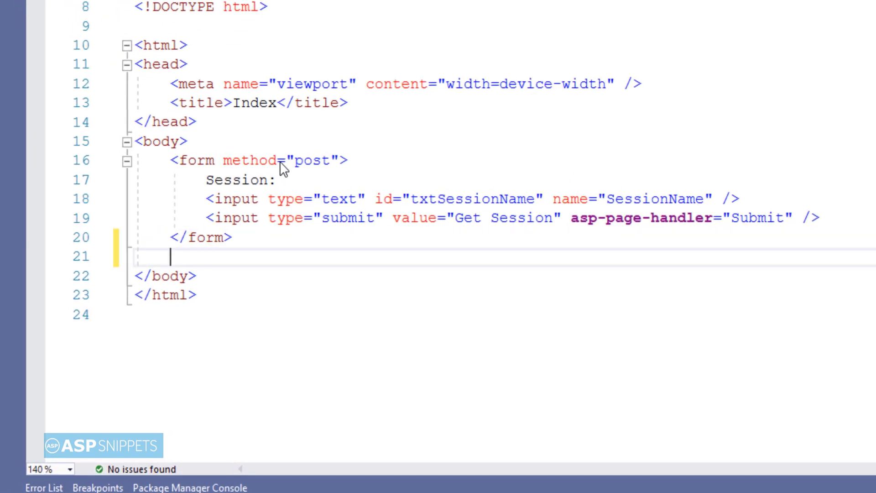
{"action": "type", "text": "@if"}
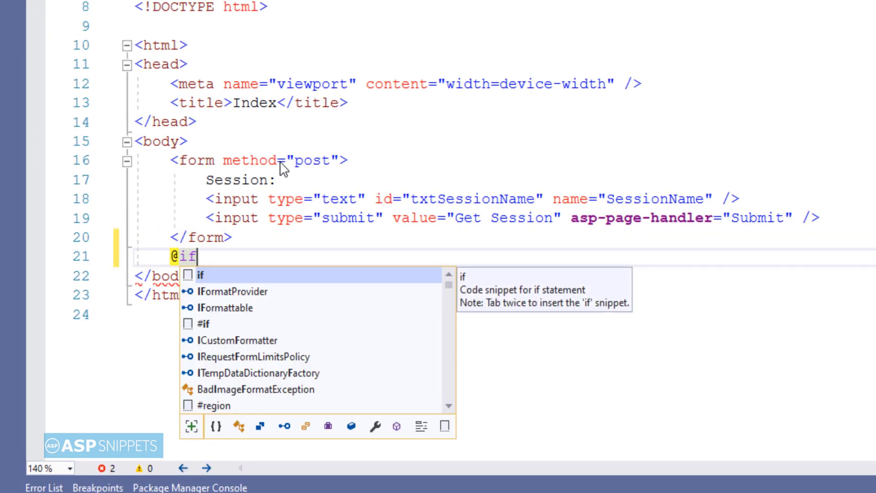
{"action": "type", "text": "(ViewData[\""}
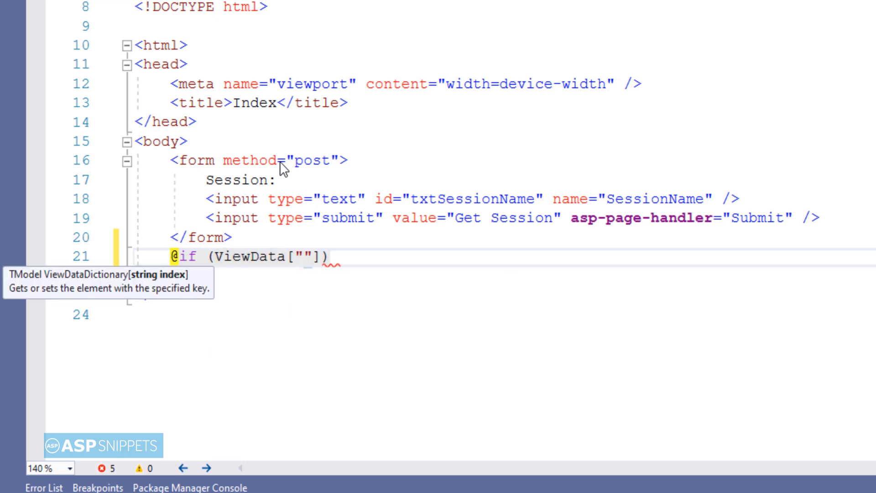
{"action": "type", "text": "Message"}
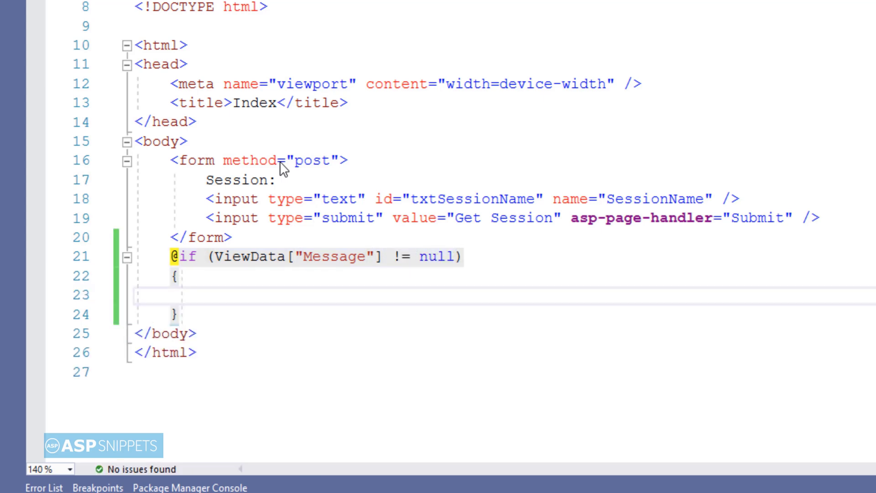
{"action": "type", "text": "<s"}
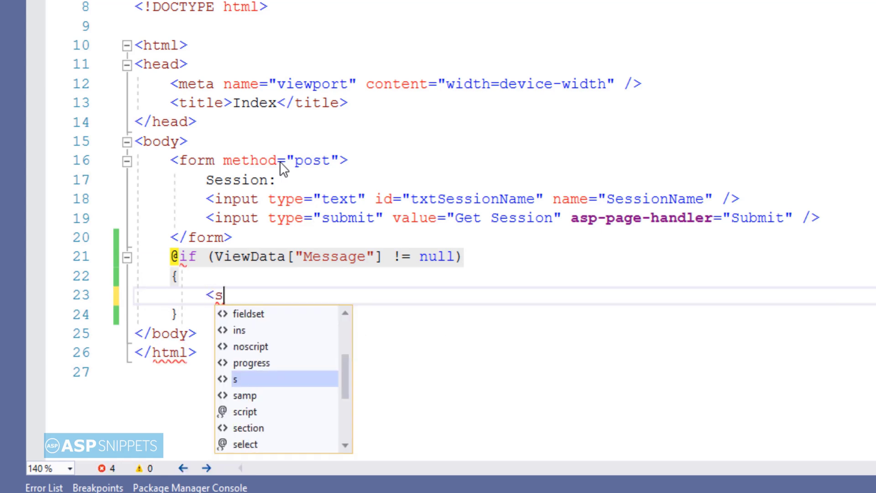
{"action": "type", "text": "cript t></script>"}
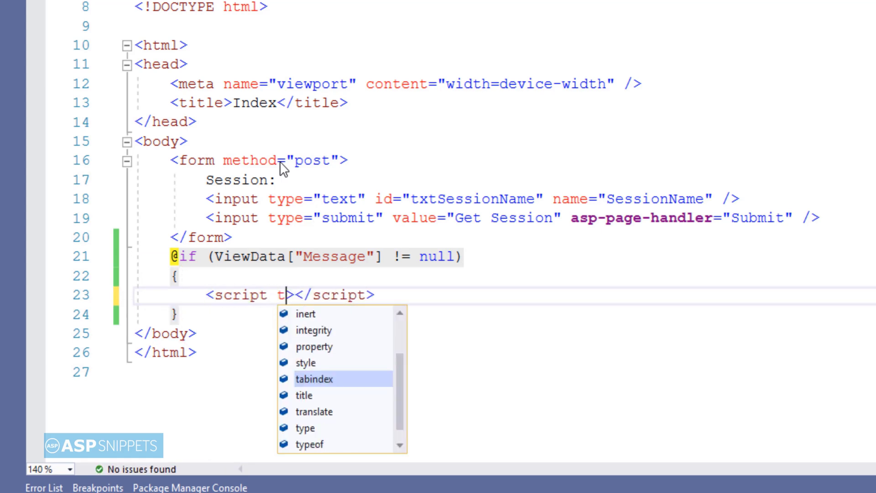
{"action": "type", "text": "ype=\"text"}
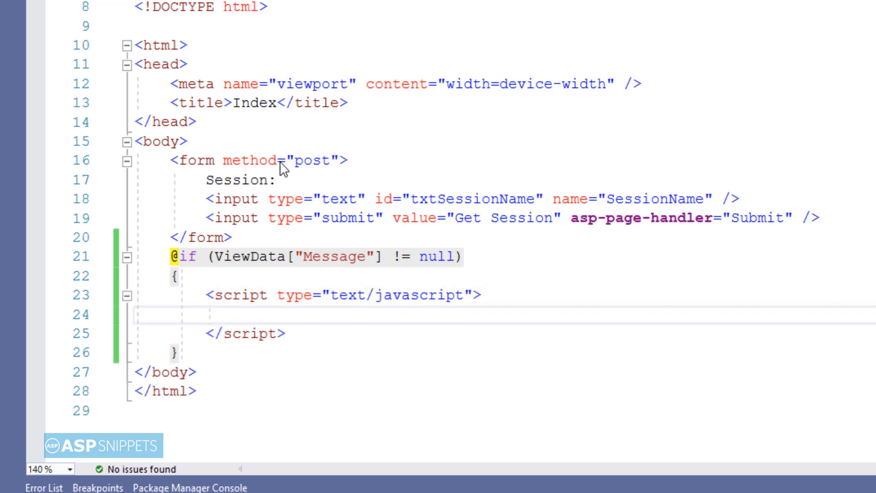
{"action": "type", "text": "window.onload ="}
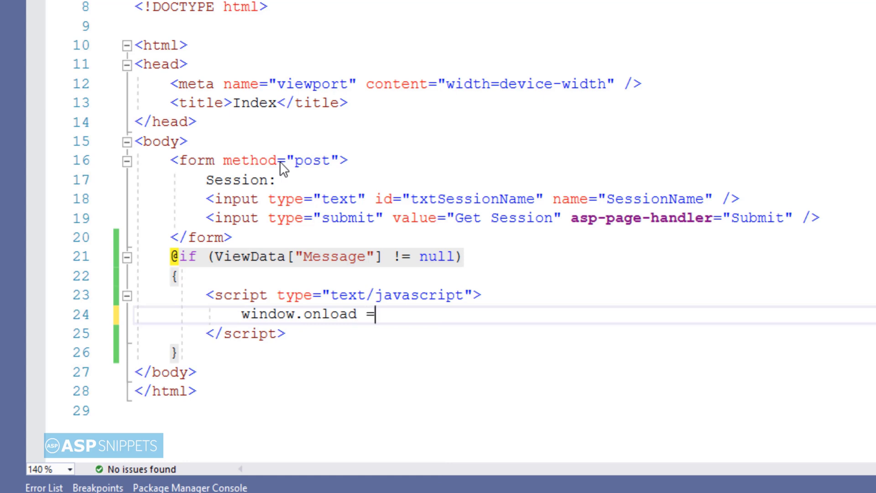
{"action": "type", "text": "function("}
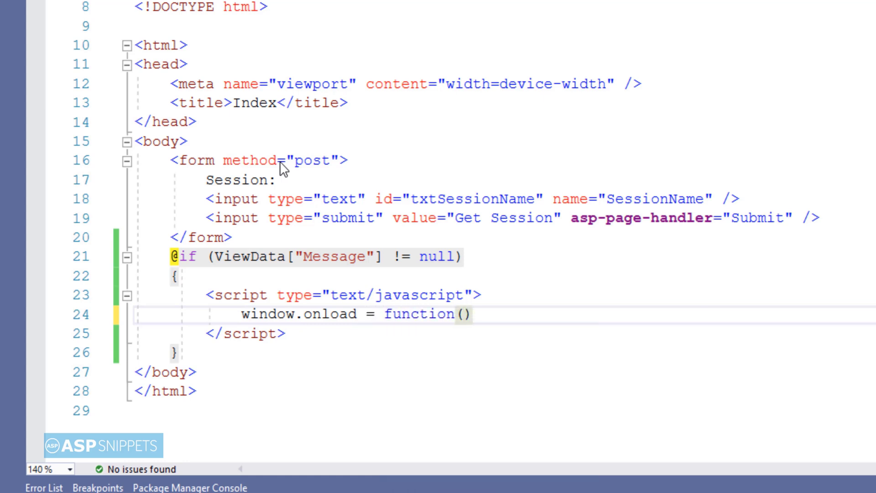
{"action": "type", "text": "{"}
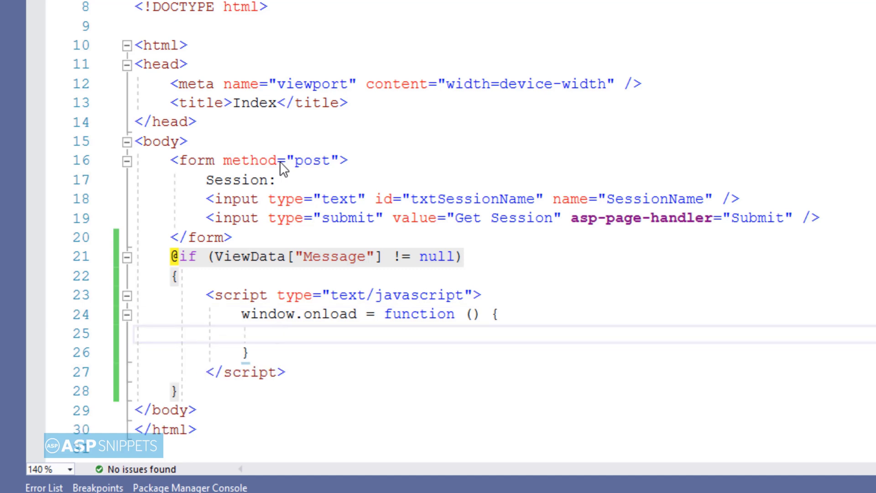
{"action": "type", "text": "alert('@ViewData[\"\""}
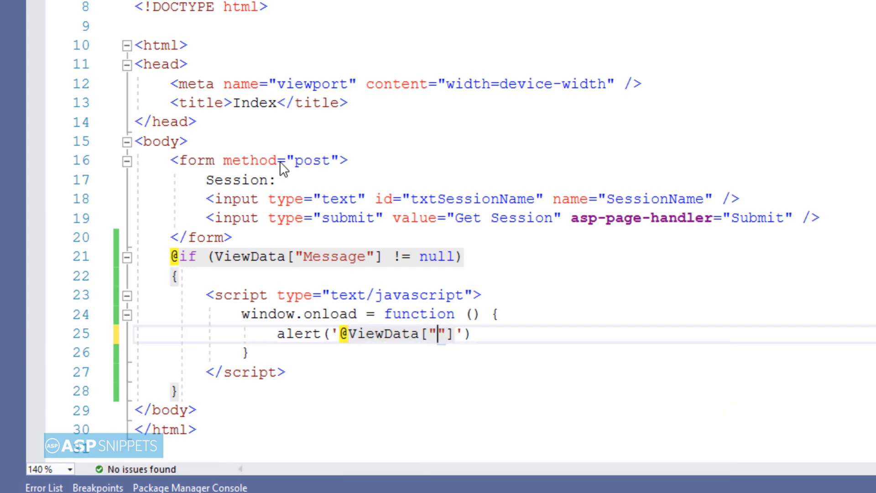
{"action": "type", "text": "Message"}
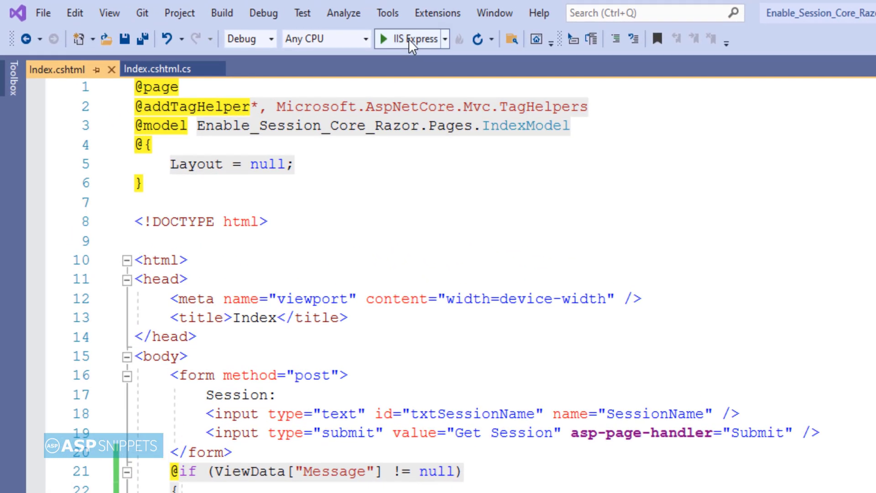
Step: Run the project with IIS Express so the Index page opens in the browser
{"action": "left_click", "coordinate": [386, 39]}
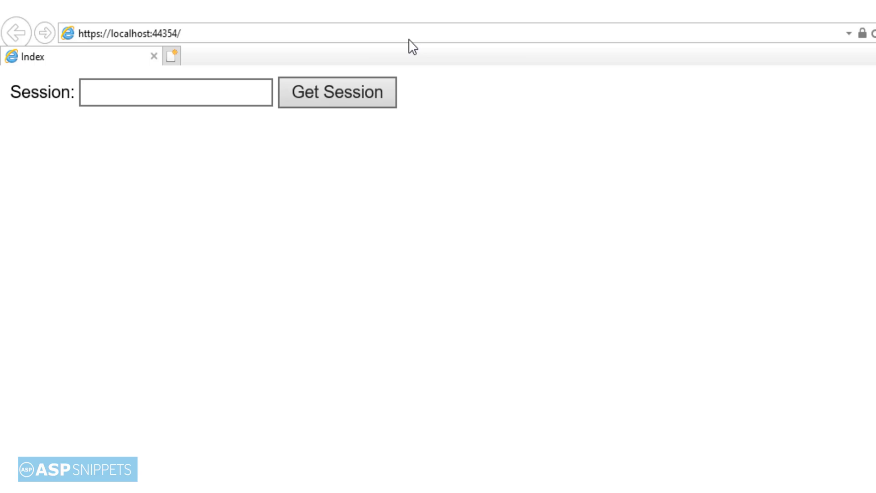
Step: Submit Person through the Session form so the alert shows the stored value Mudassar
{"action": "type", "text": "Pers"}
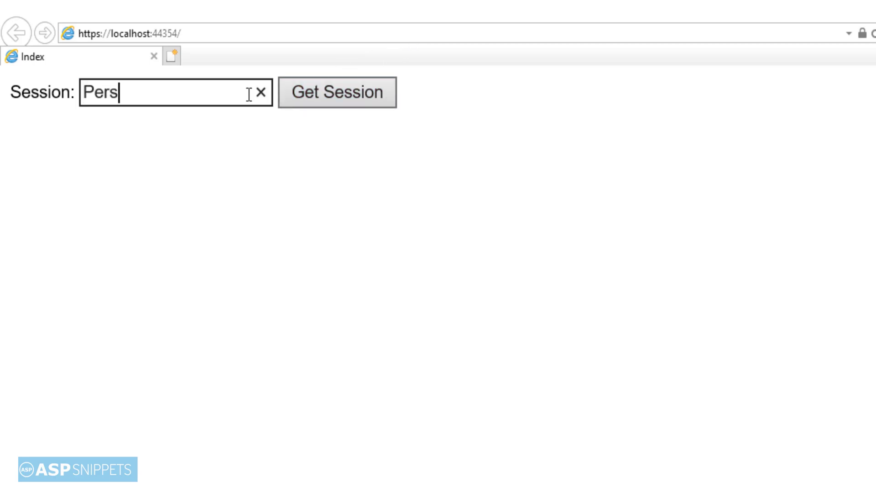
{"action": "type", "text": "on"}
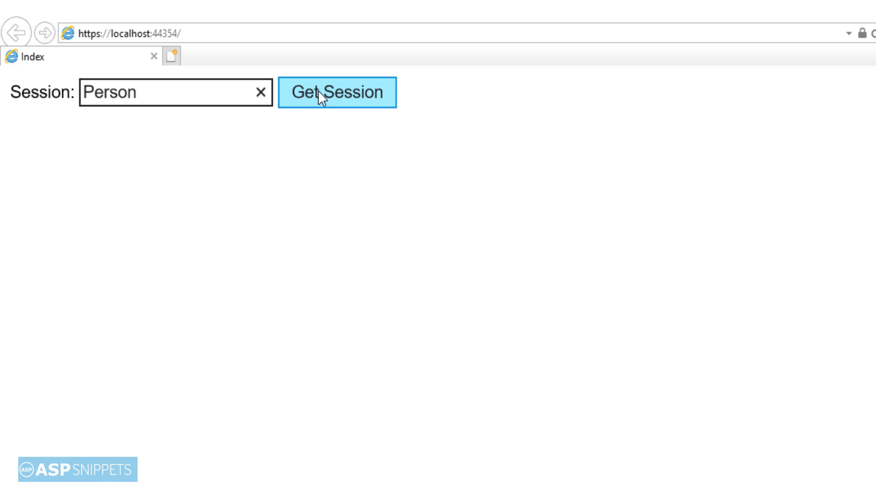
{"action": "left_click", "coordinate": [336, 92]}
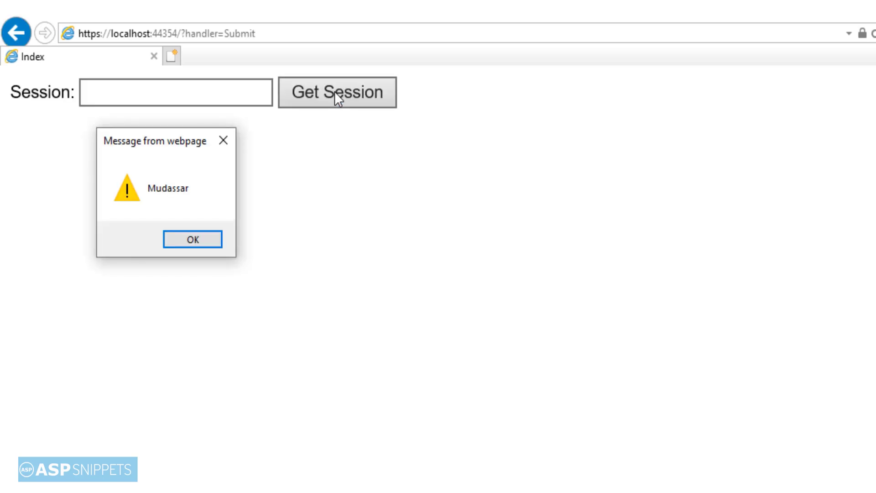